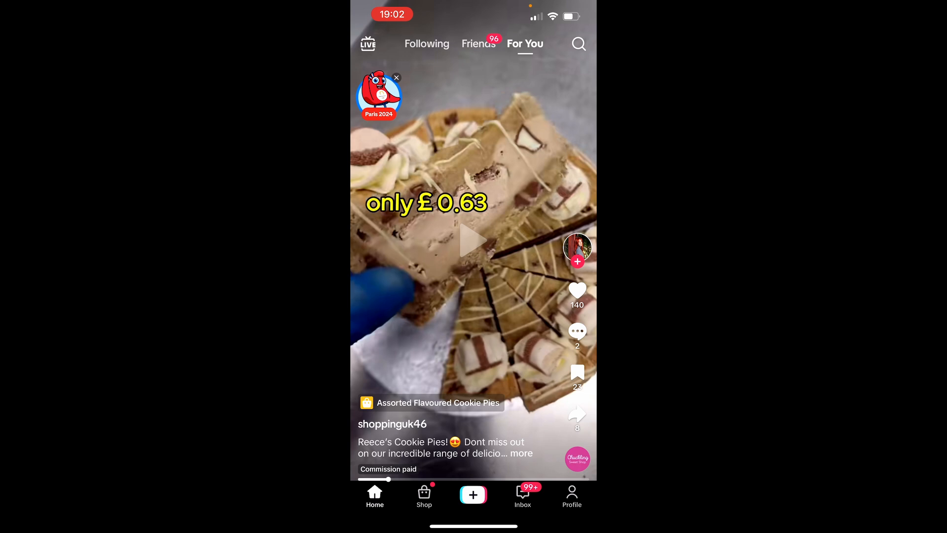
# Step: From the profile menu, reach Account under Settings and privacy where the Password option appears
pyautogui.click(571, 496)
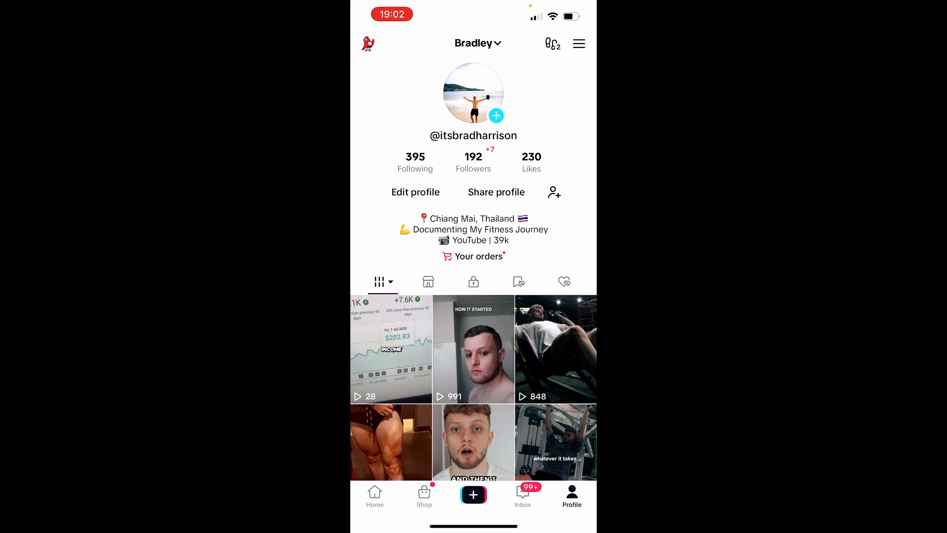
pyautogui.click(578, 43)
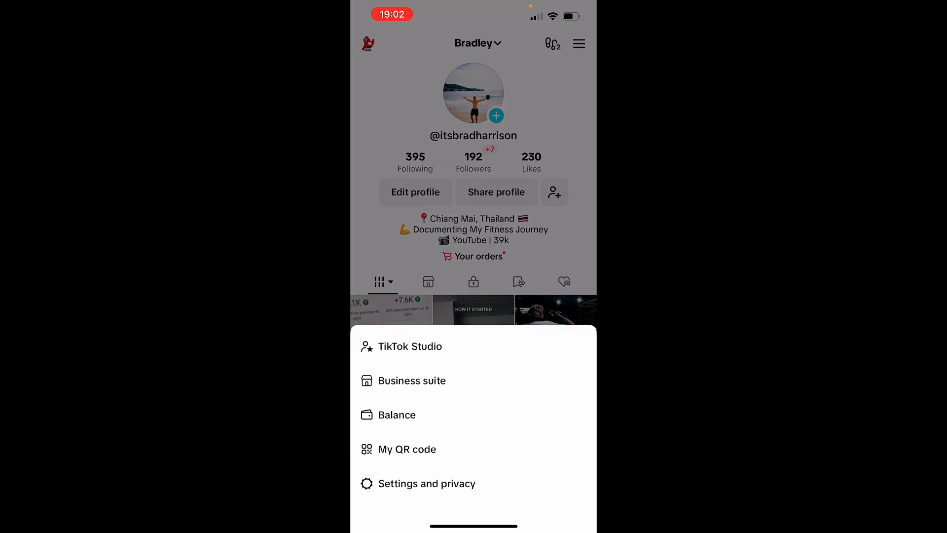
pyautogui.click(426, 484)
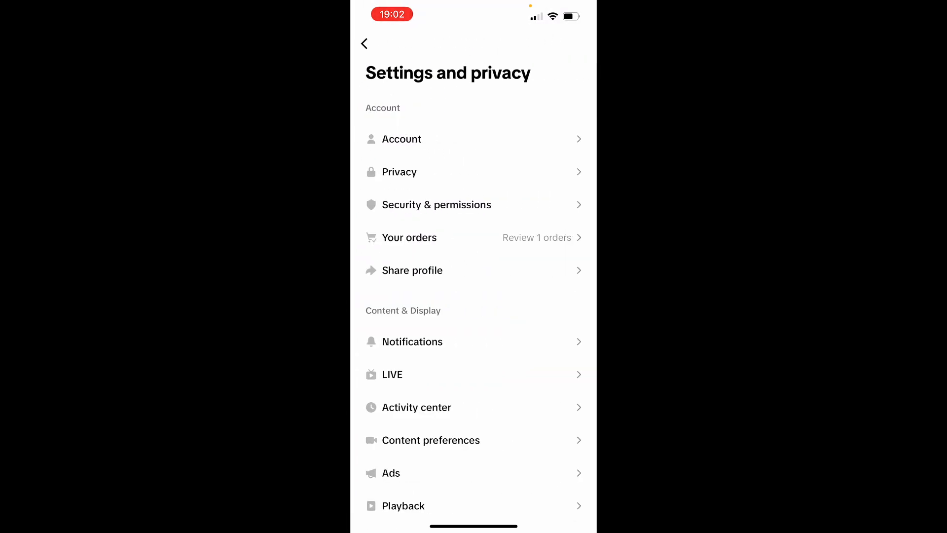
pyautogui.click(401, 139)
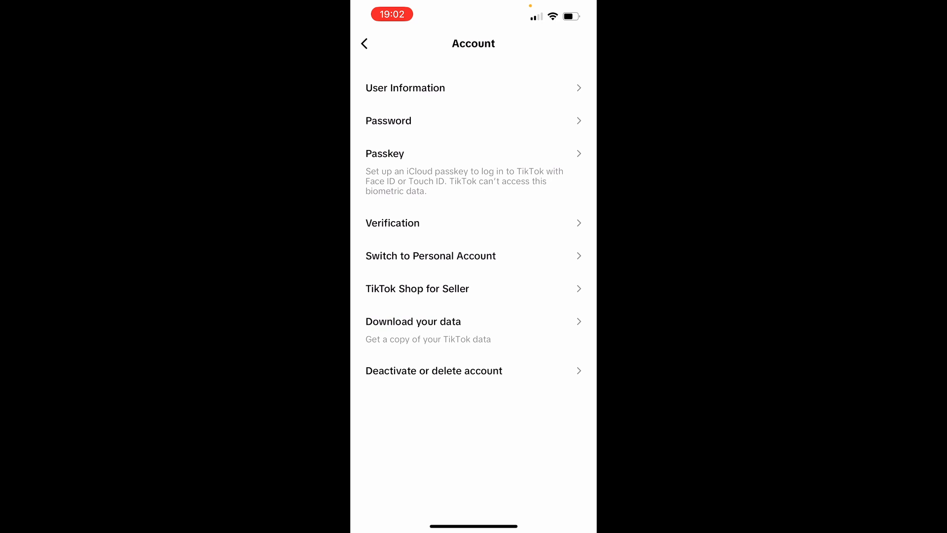